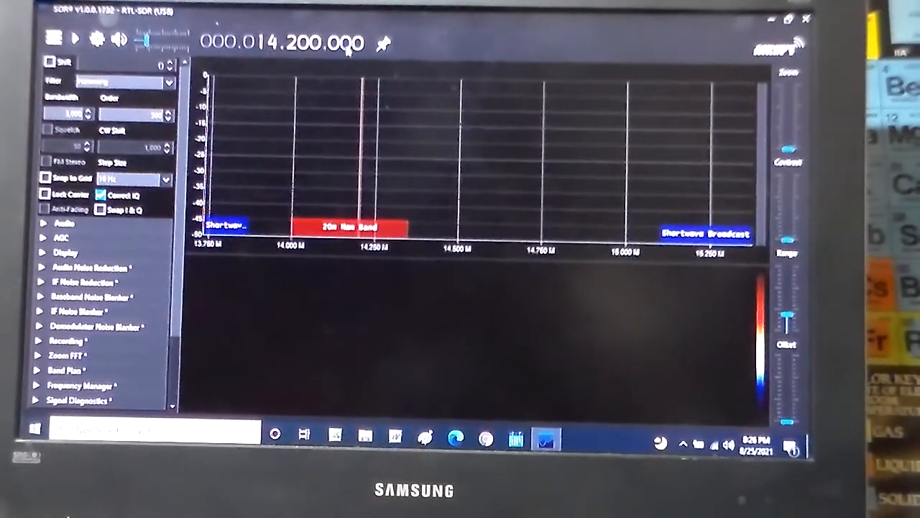
{"action": "mouse_move", "coordinate": [237, 87]}
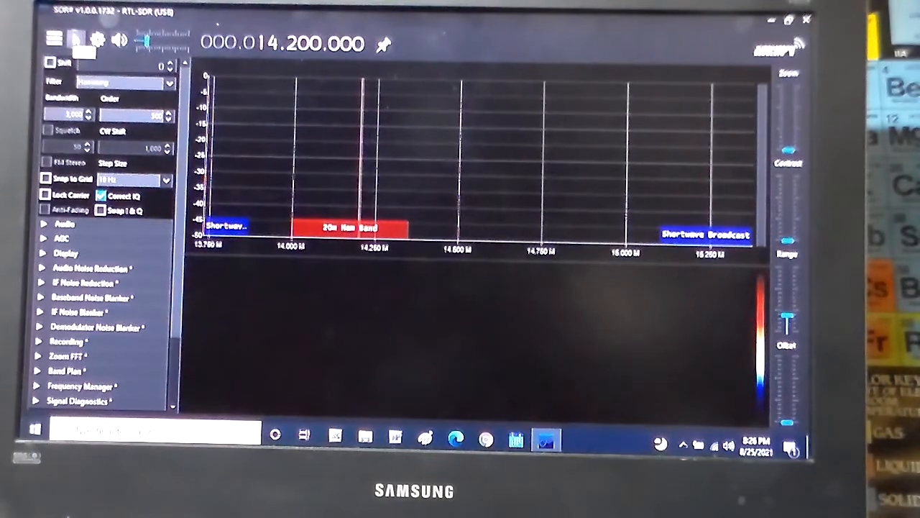
- Choose Quadrature sampling in the RTL-SDR Sampling Mode and close the device settings
{"action": "left_click", "coordinate": [74, 39]}
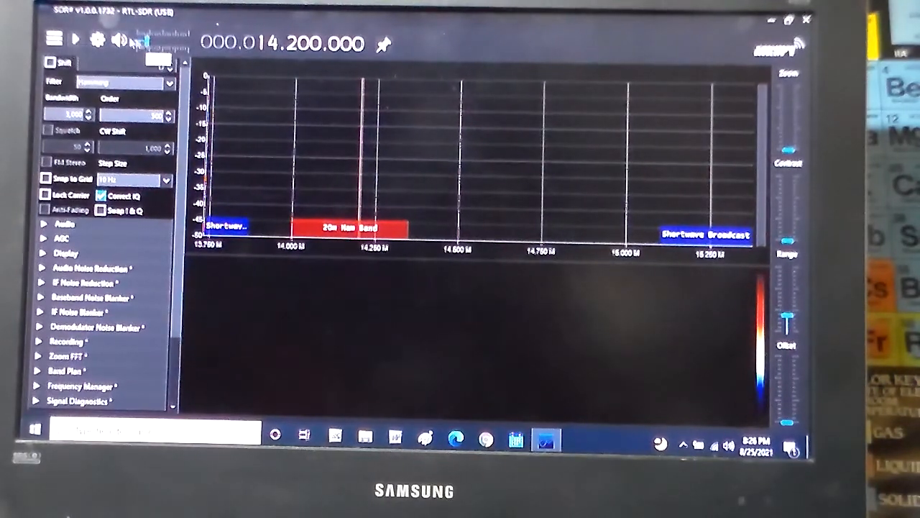
{"action": "left_click", "coordinate": [75, 40]}
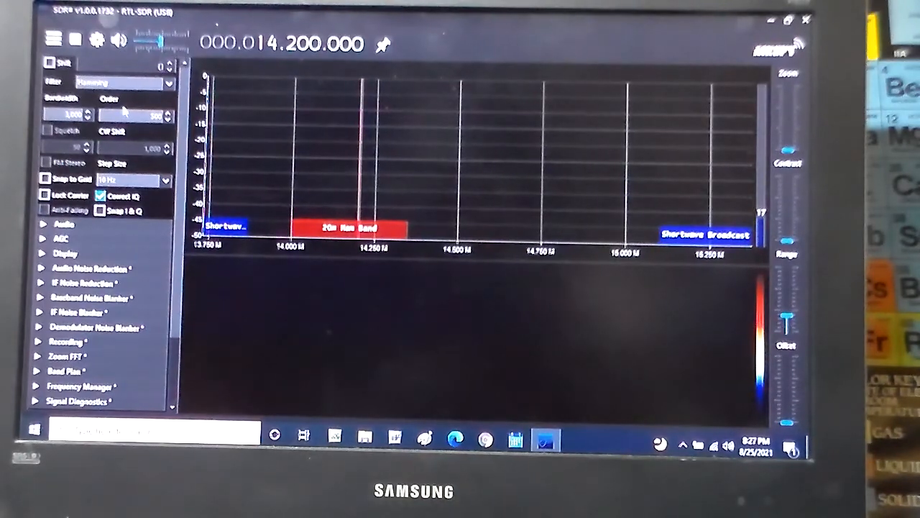
{"action": "mouse_move", "coordinate": [636, 208]}
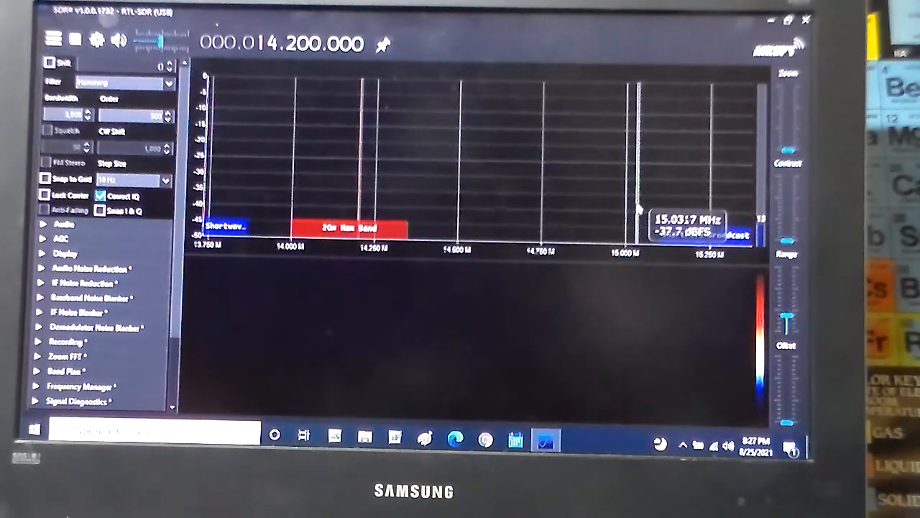
{"action": "mouse_move", "coordinate": [489, 155]}
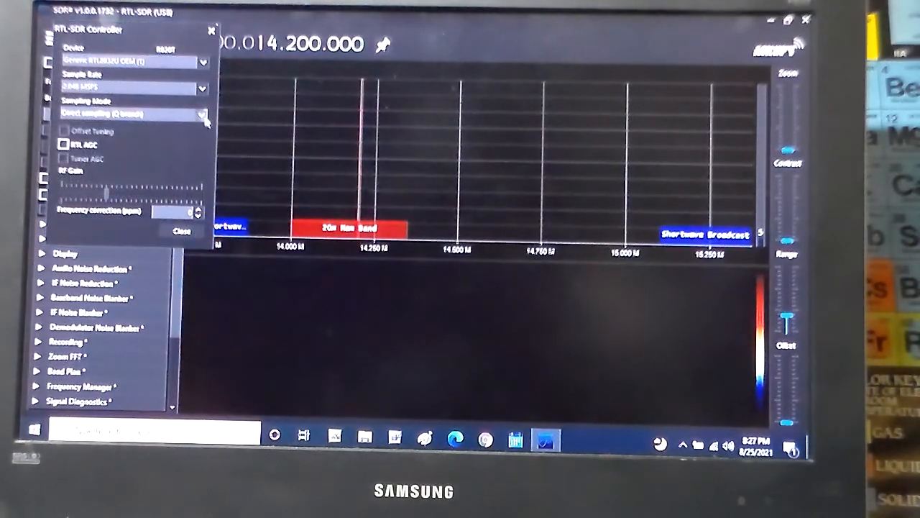
{"action": "left_click", "coordinate": [201, 115]}
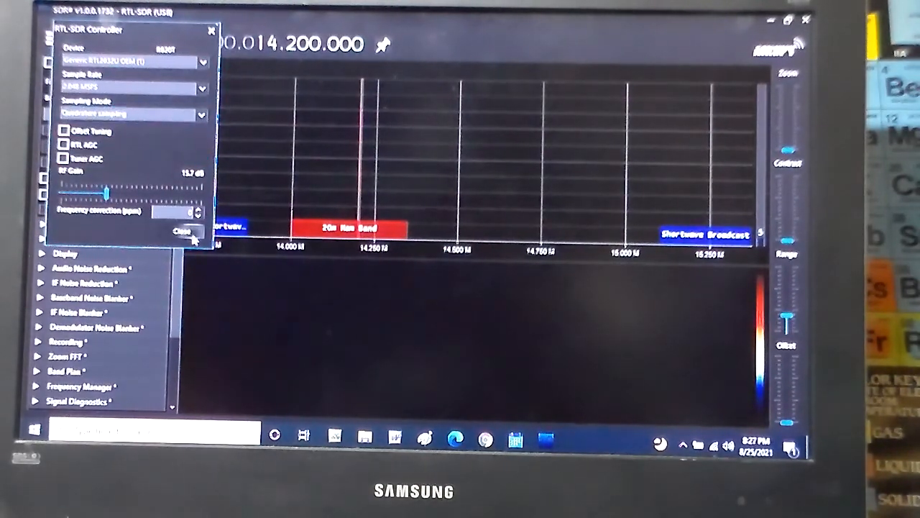
{"action": "left_click", "coordinate": [181, 232]}
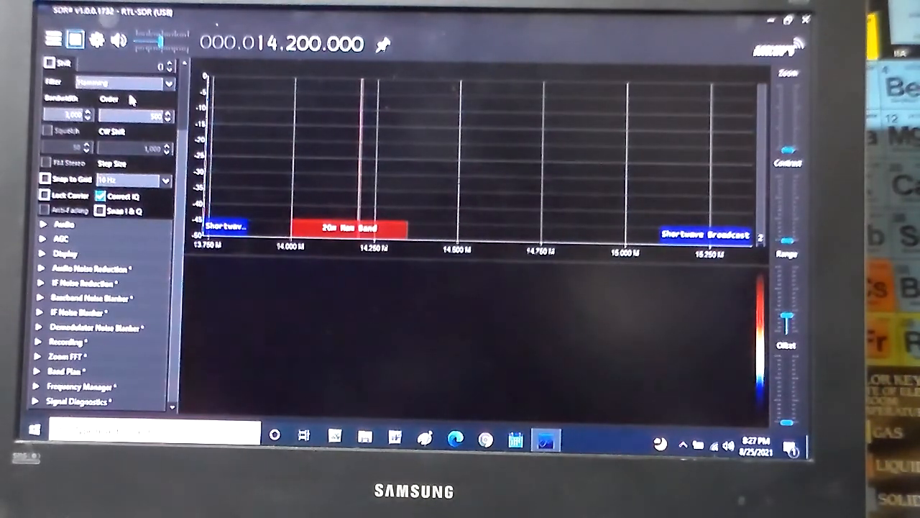
- Expand the Radio demodulator section and reopen the RTL-SDR Controller source settings
{"action": "left_click", "coordinate": [65, 66]}
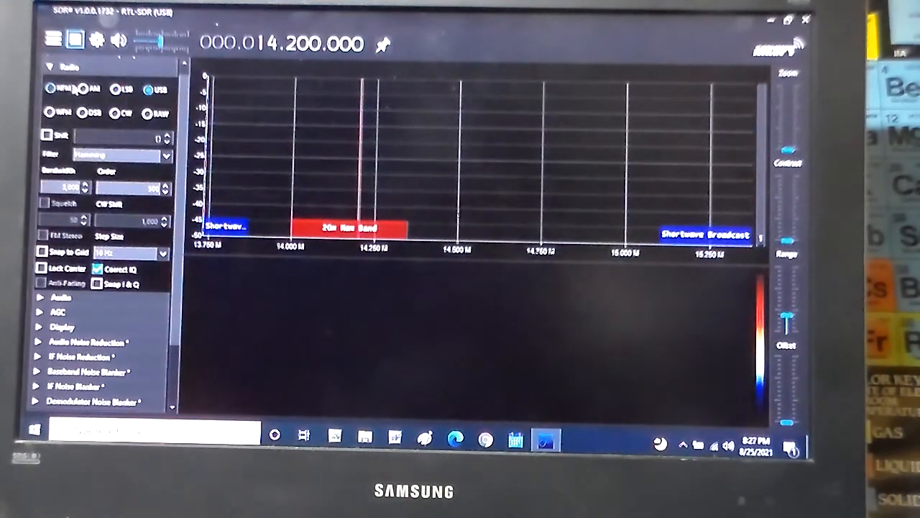
{"action": "left_click", "coordinate": [83, 88]}
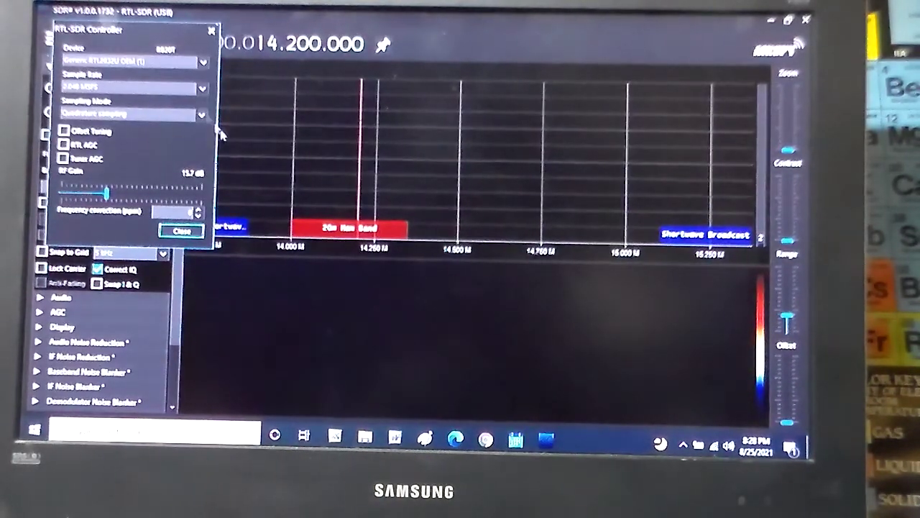
{"action": "left_click", "coordinate": [132, 114]}
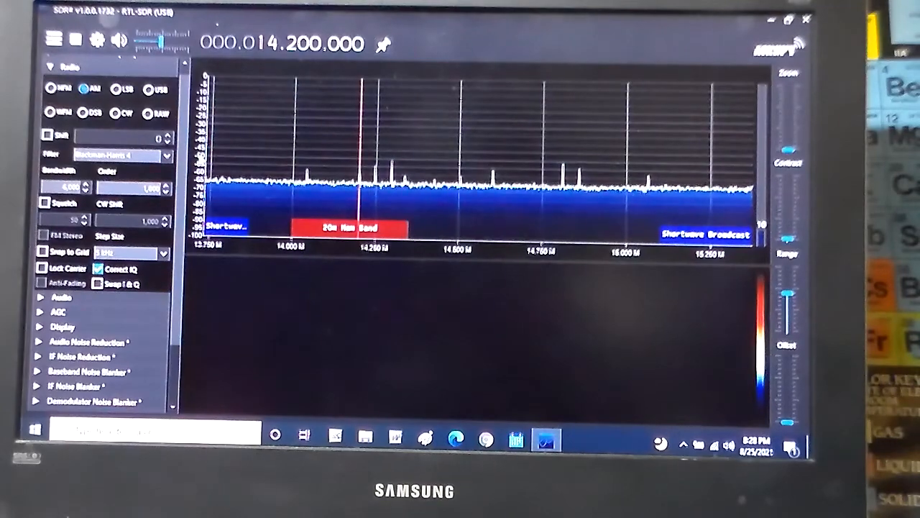
{"action": "mouse_move", "coordinate": [367, 194]}
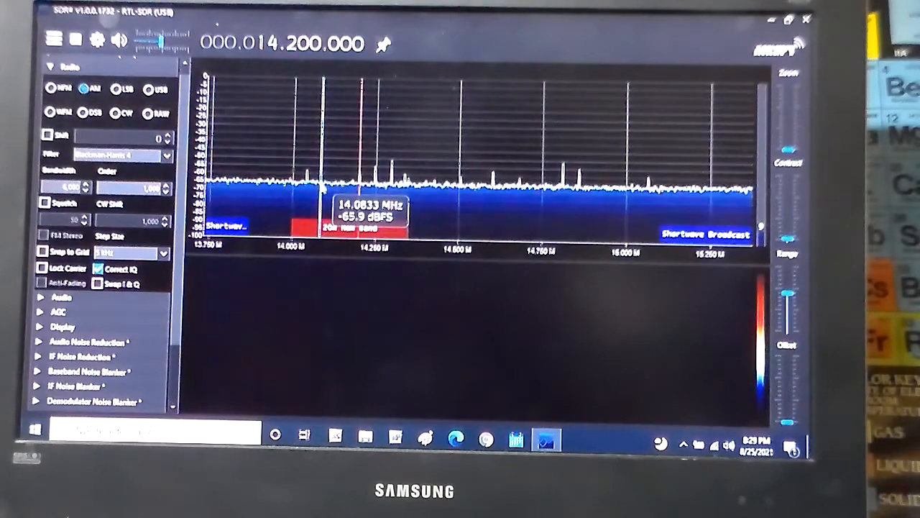
{"action": "mouse_move", "coordinate": [374, 204]}
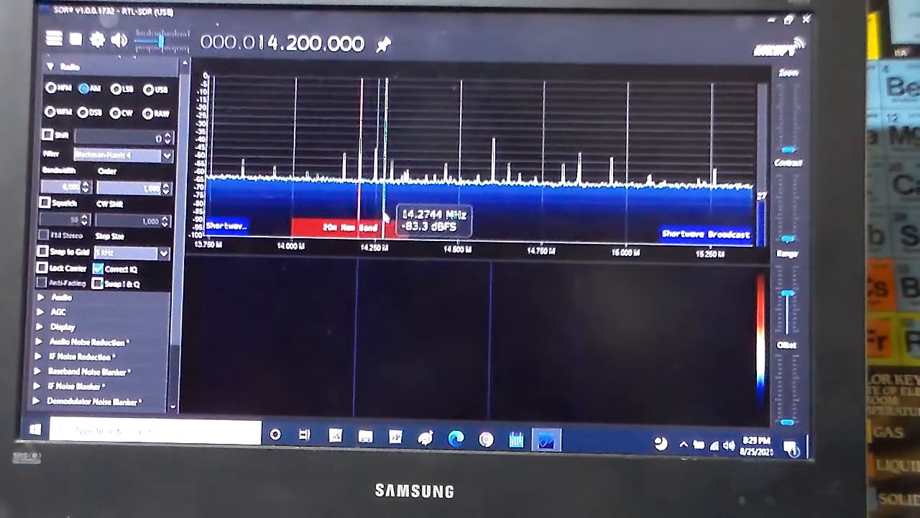
{"action": "mouse_move", "coordinate": [503, 132]}
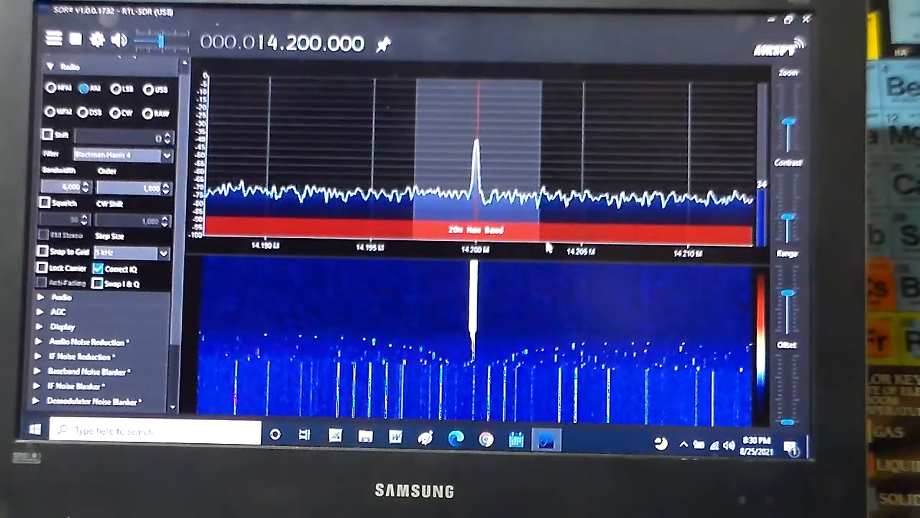
{"action": "mouse_move", "coordinate": [550, 245]}
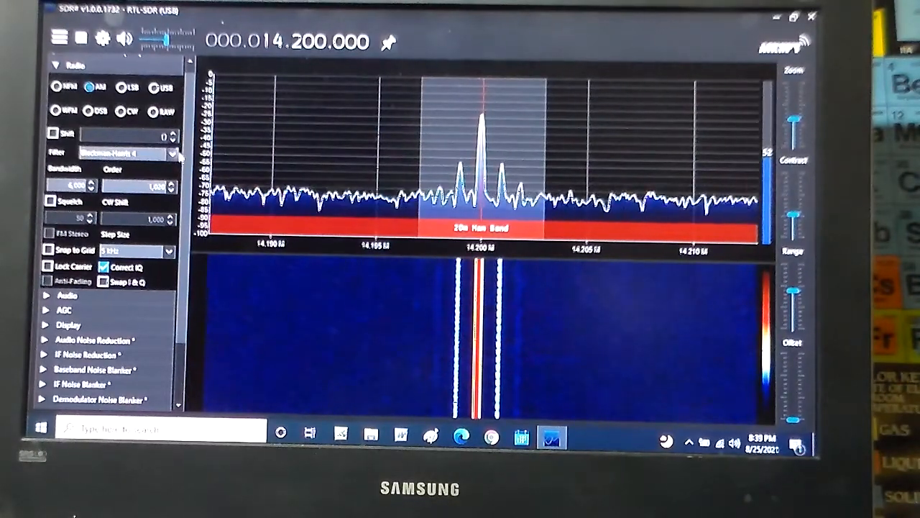
{"action": "left_click", "coordinate": [172, 153]}
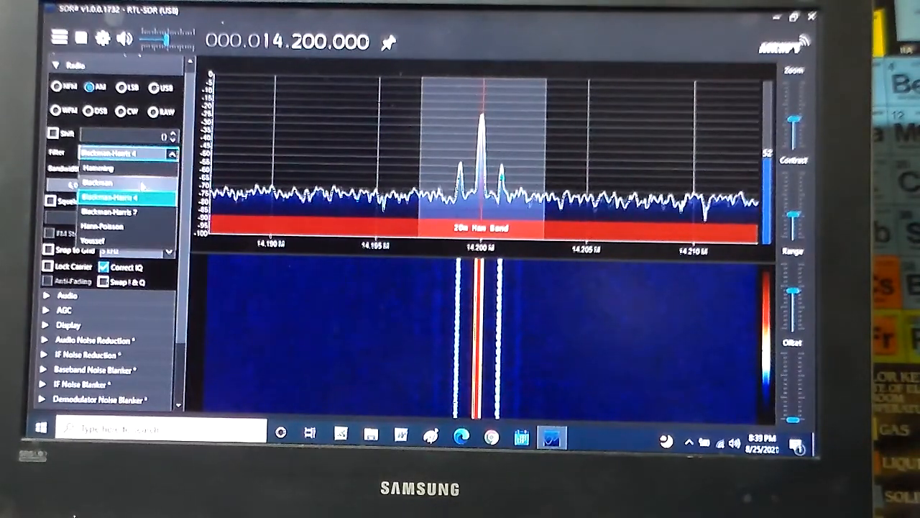
{"action": "left_click", "coordinate": [97, 167]}
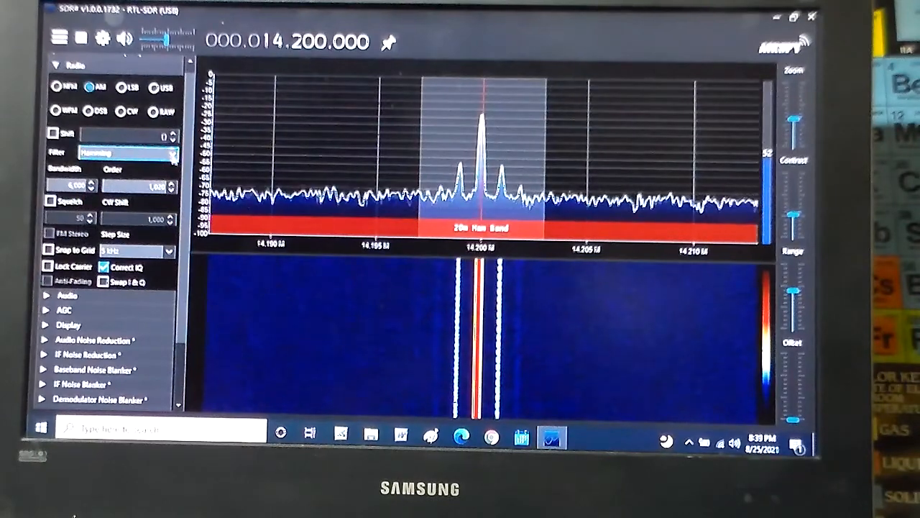
{"action": "left_click", "coordinate": [130, 152]}
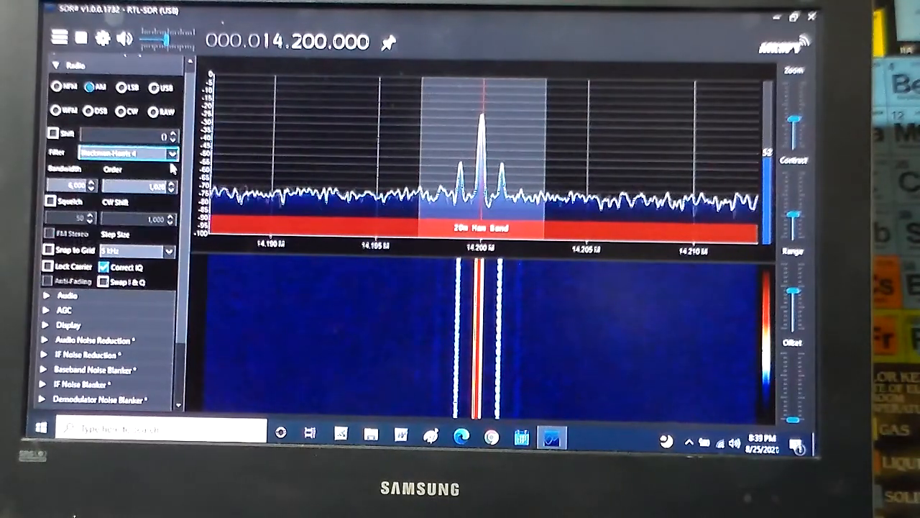
{"action": "mouse_move", "coordinate": [467, 204]}
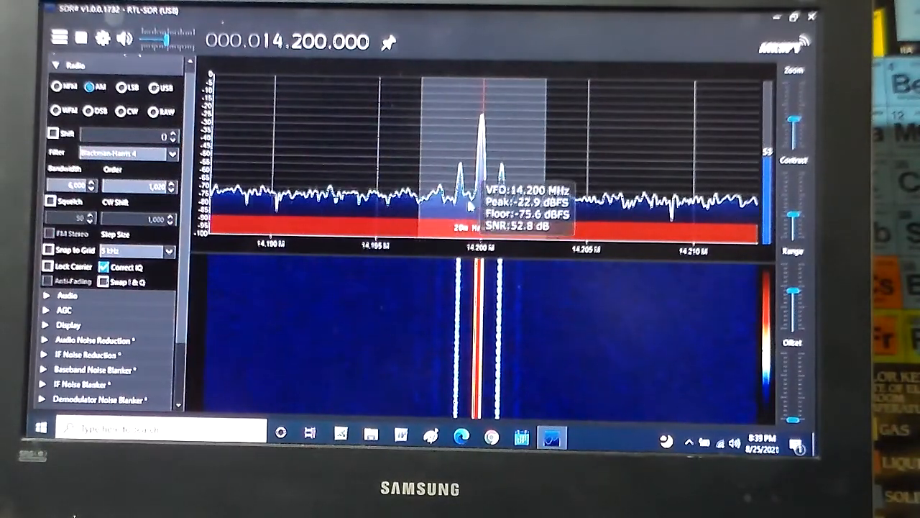
{"action": "mouse_move", "coordinate": [654, 410]}
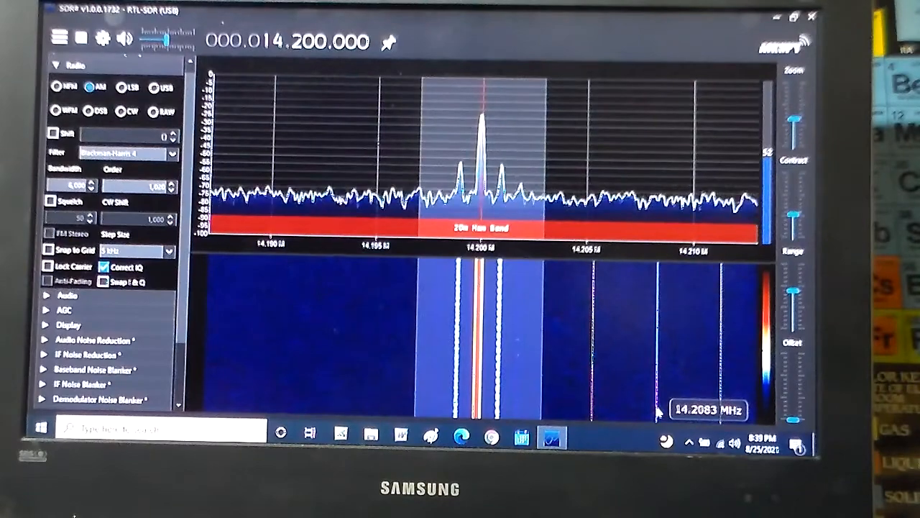
{"action": "mouse_move", "coordinate": [690, 385]}
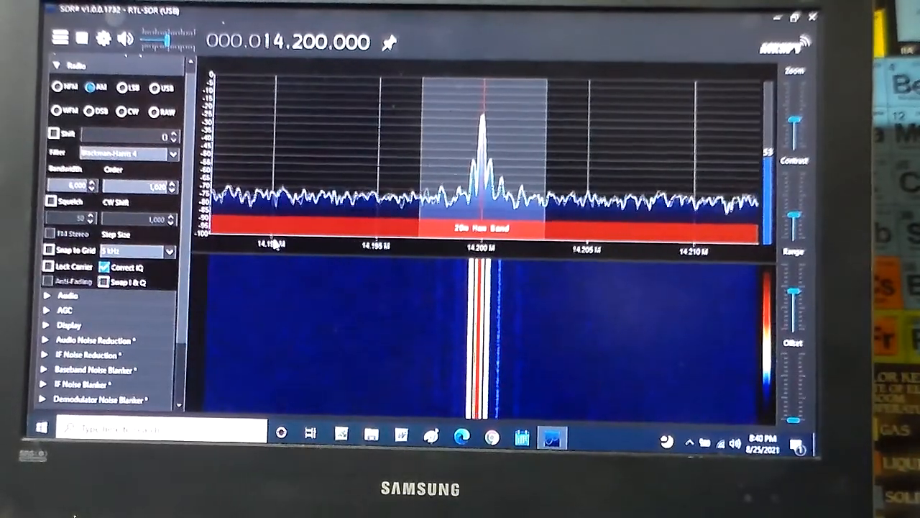
{"action": "mouse_move", "coordinate": [482, 118]}
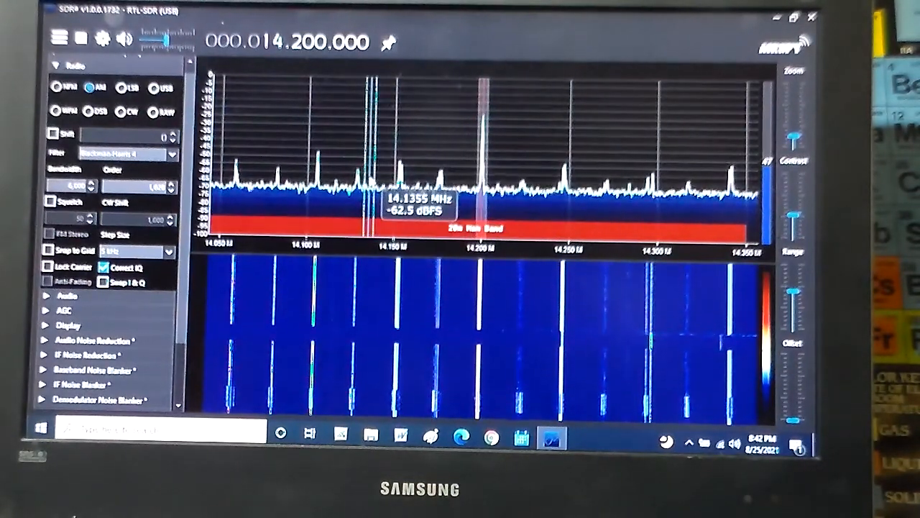
{"action": "mouse_move", "coordinate": [554, 208]}
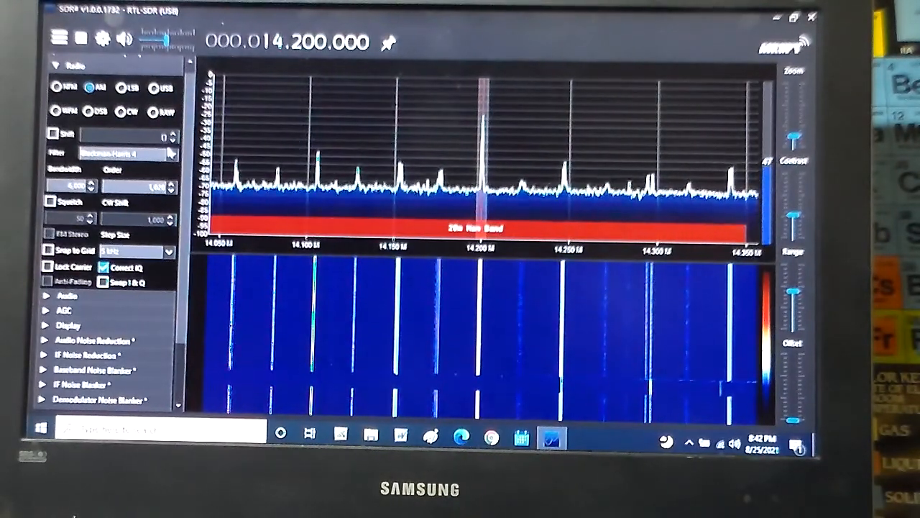
- Bring up the filter window type list over the wide 14.05–14.35 MHz spectrum
{"action": "left_click", "coordinate": [126, 154]}
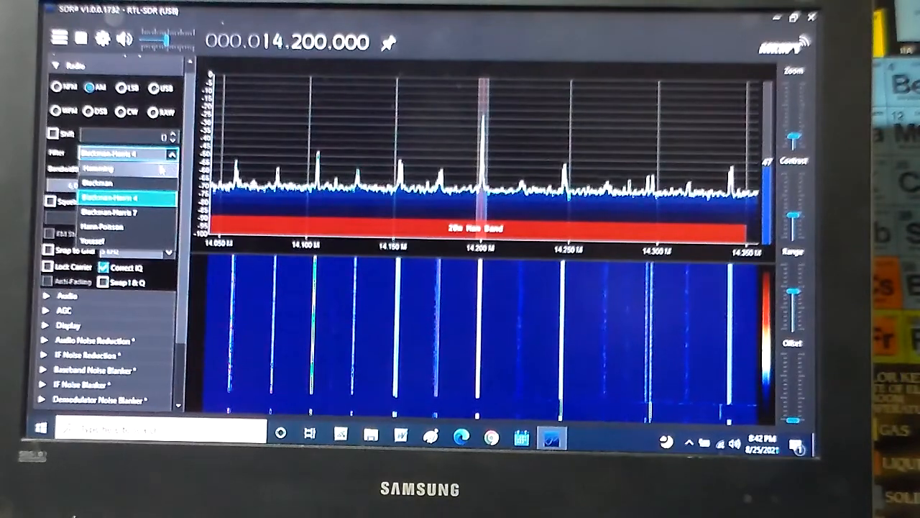
{"action": "left_click", "coordinate": [115, 168]}
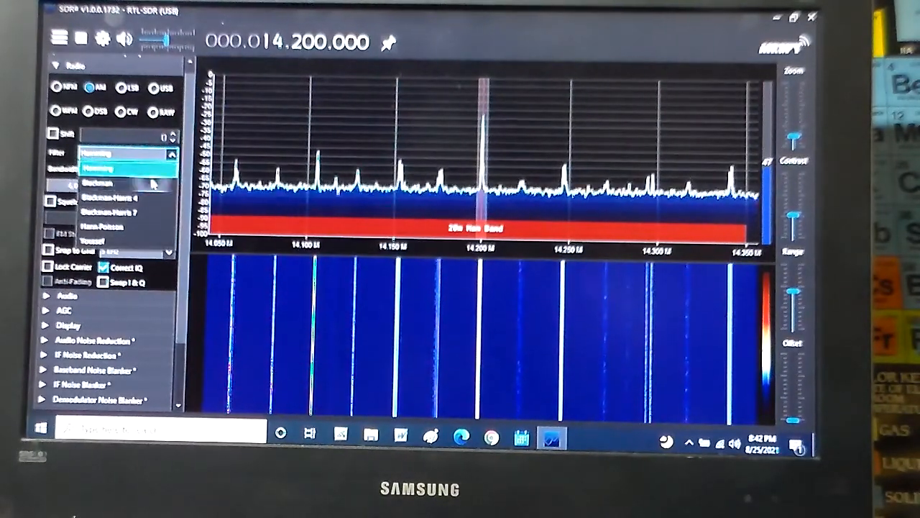
{"action": "left_click", "coordinate": [108, 182]}
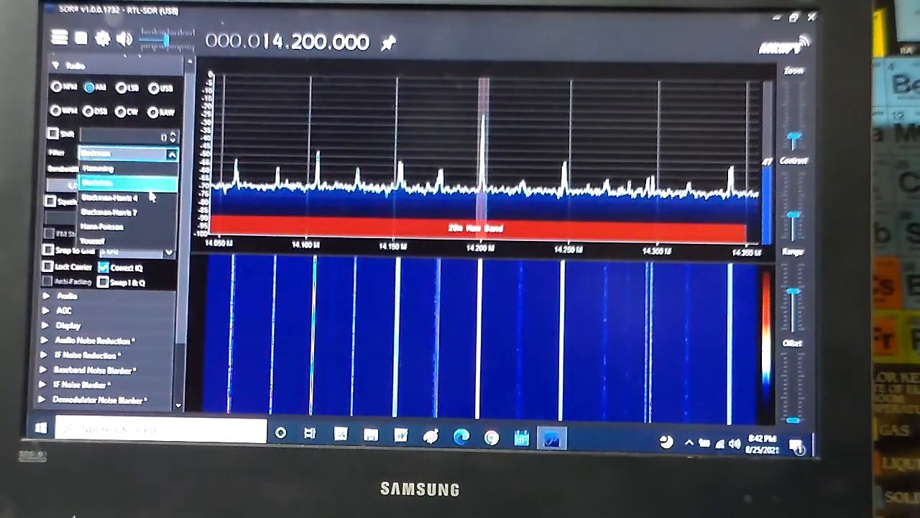
{"action": "left_click", "coordinate": [108, 210]}
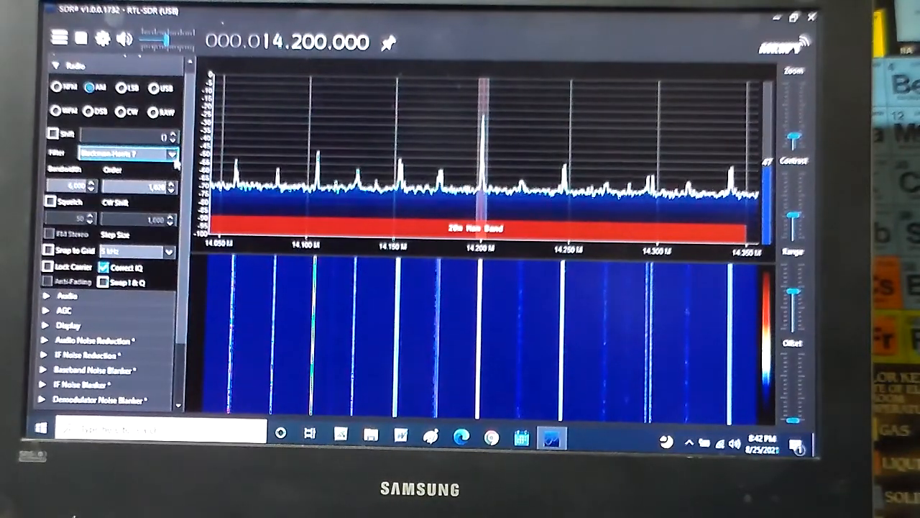
{"action": "left_click", "coordinate": [172, 153]}
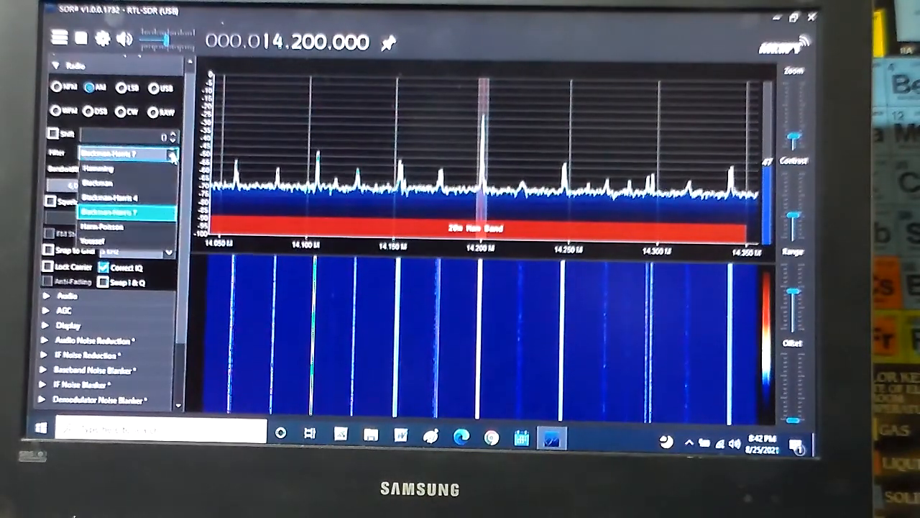
{"action": "left_click", "coordinate": [101, 226]}
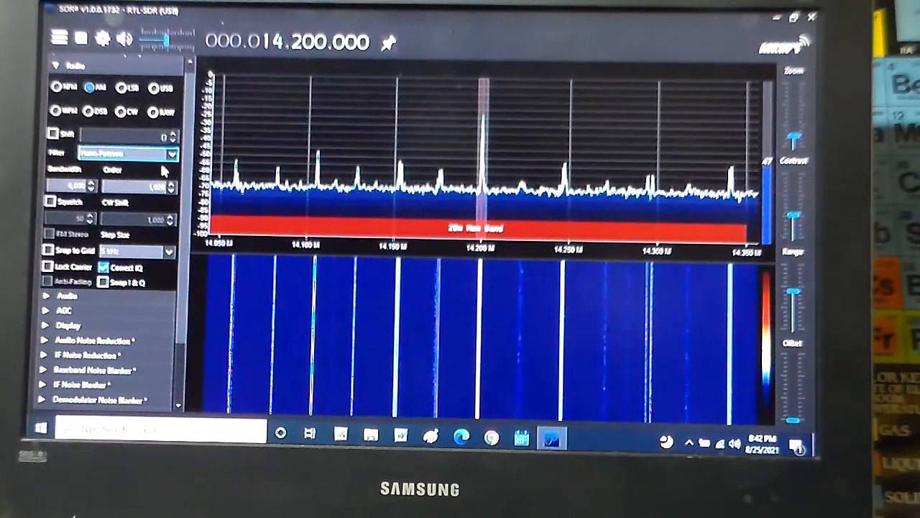
{"action": "left_click", "coordinate": [170, 152]}
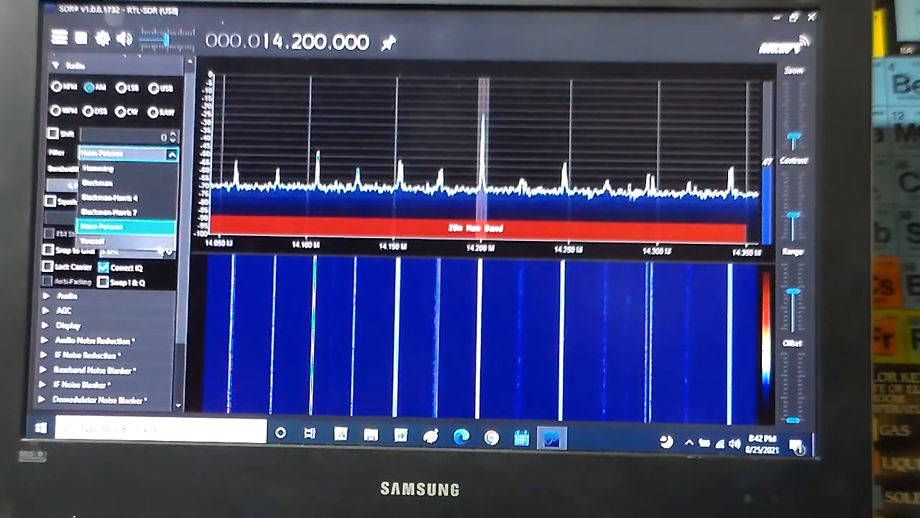
{"action": "left_click", "coordinate": [122, 242]}
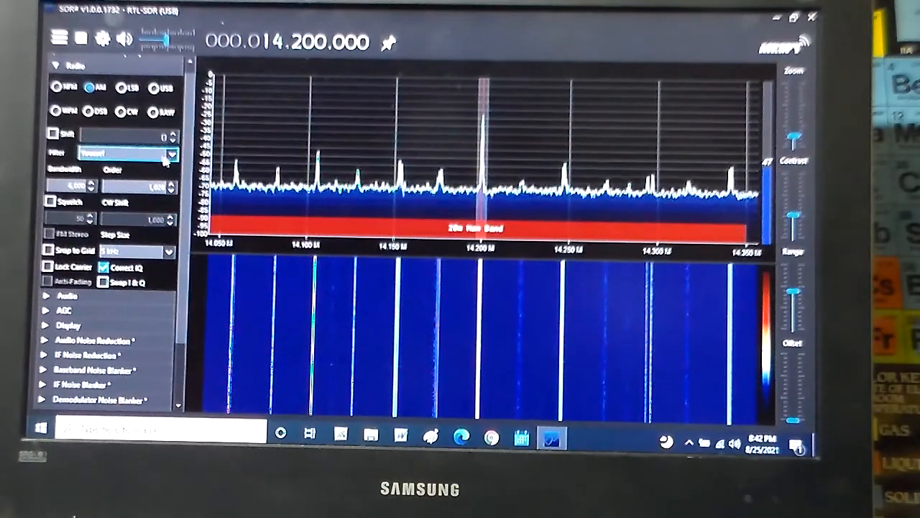
{"action": "left_click", "coordinate": [170, 152]}
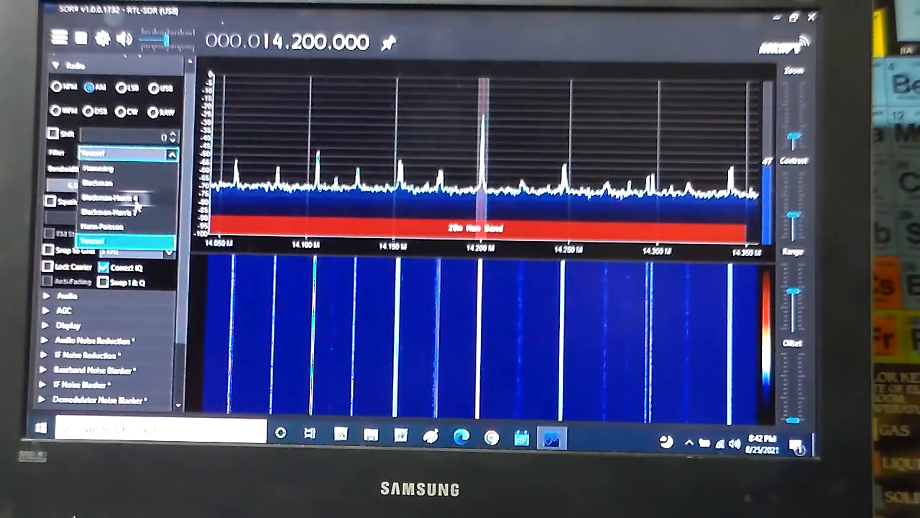
{"action": "left_click", "coordinate": [108, 198]}
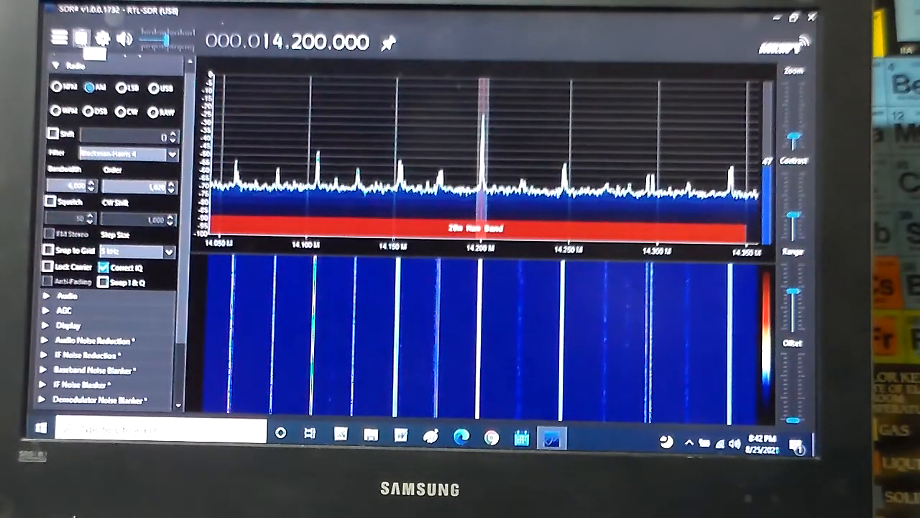
{"action": "left_click", "coordinate": [102, 38]}
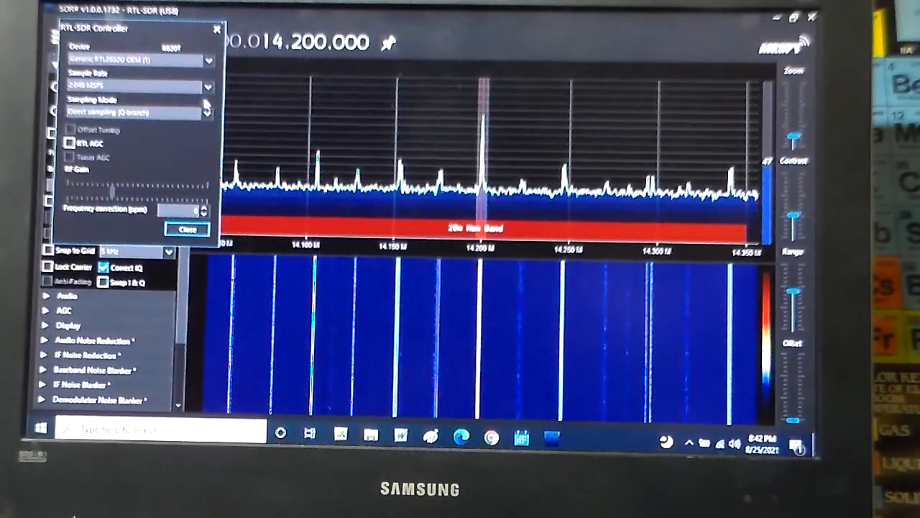
- Switch the RTL-SDR Sampling Mode to Quadrature sampling, flattening the 20m spectrum to noise
{"action": "left_click", "coordinate": [207, 114]}
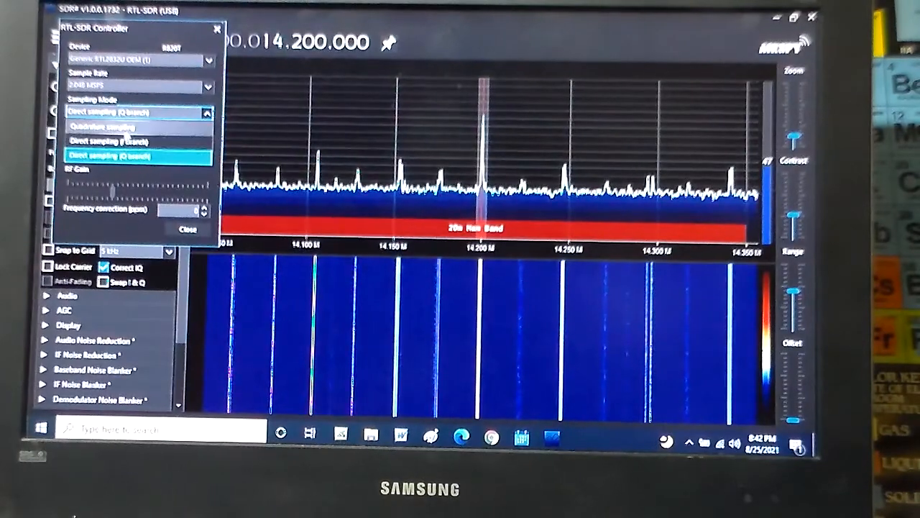
{"action": "left_click", "coordinate": [101, 127]}
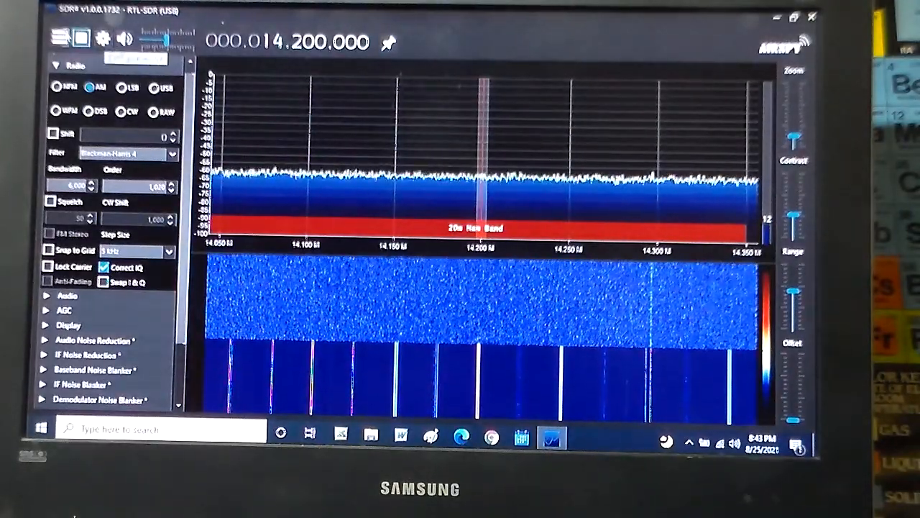
{"action": "left_click", "coordinate": [104, 38]}
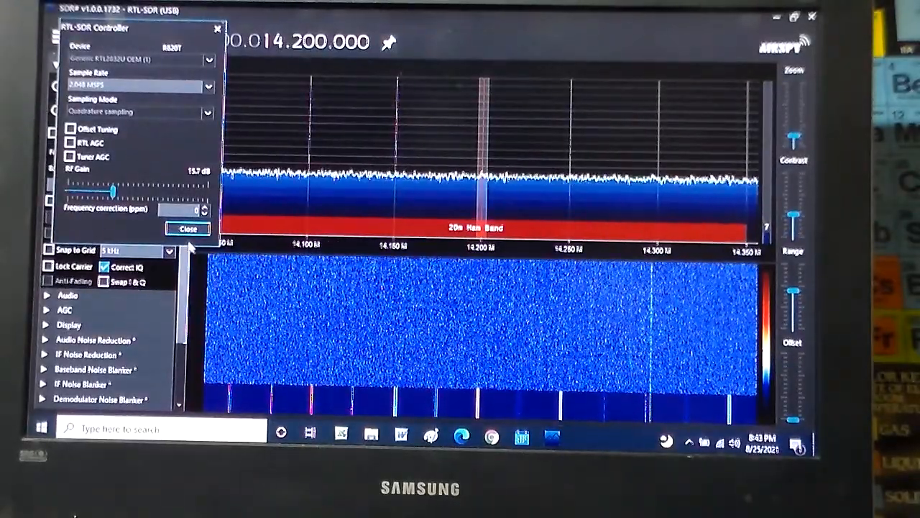
- Set the RTL-SDR Sampling Mode back to Q-branch direct sampling so carriers reappear
{"action": "left_click", "coordinate": [187, 229]}
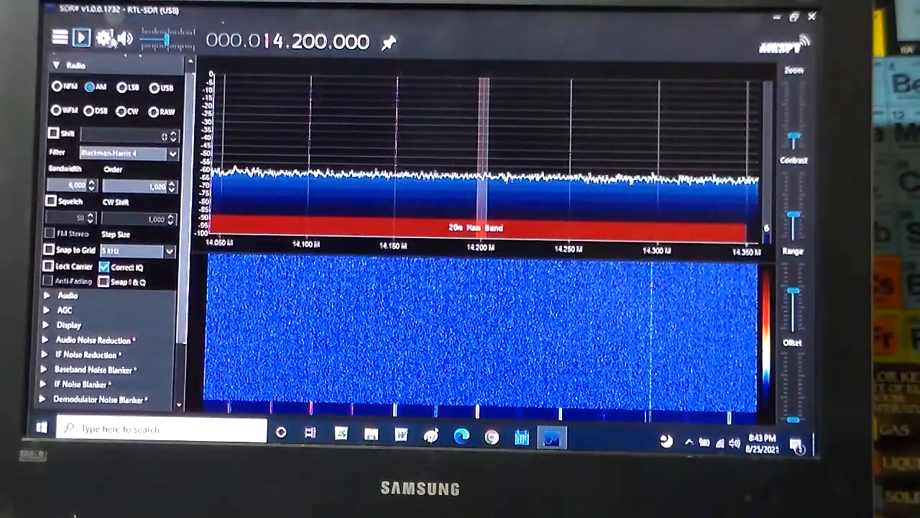
{"action": "left_click", "coordinate": [105, 38]}
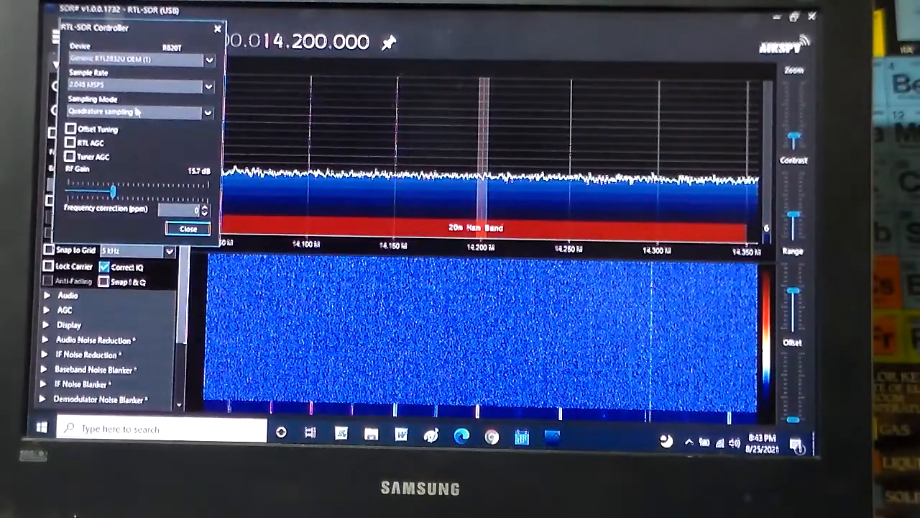
{"action": "left_click", "coordinate": [207, 113]}
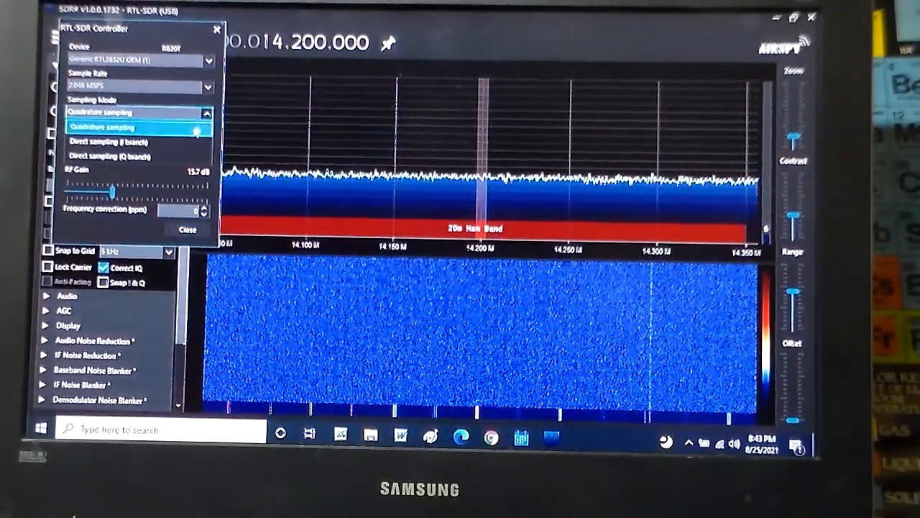
{"action": "left_click", "coordinate": [108, 142]}
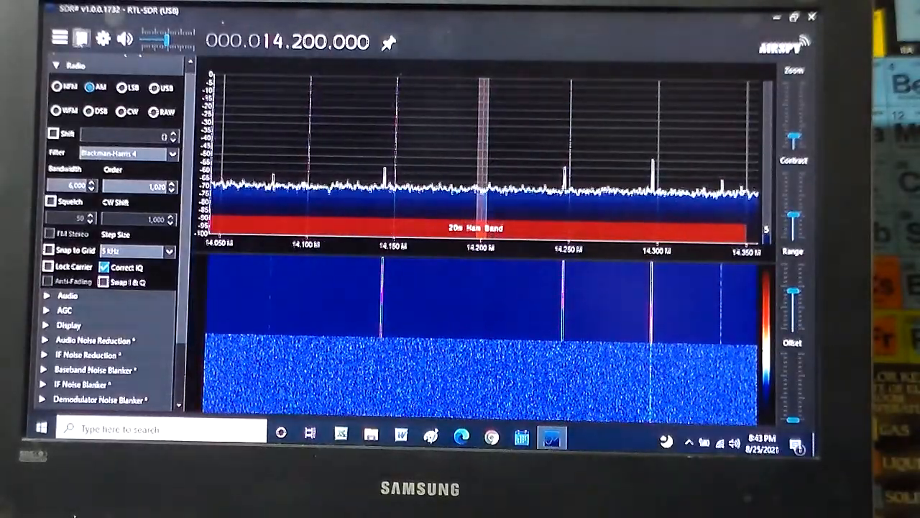
{"action": "left_click", "coordinate": [103, 38]}
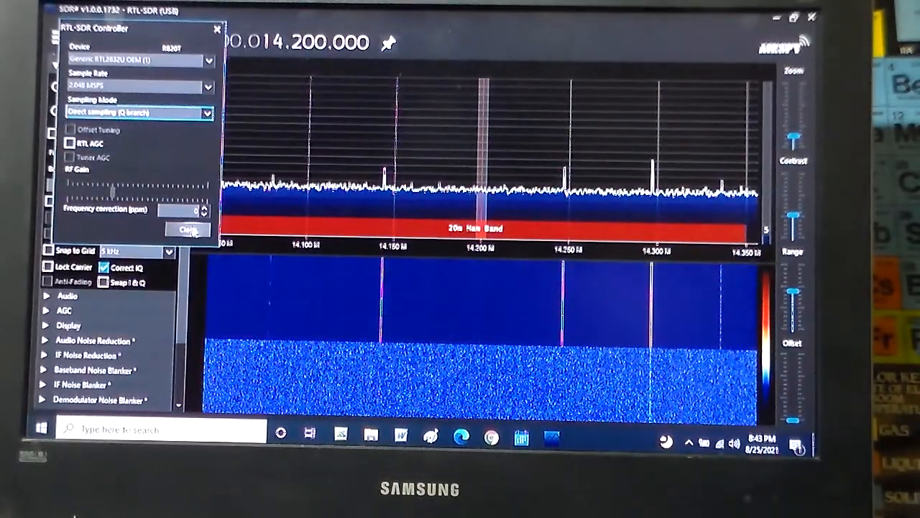
- Confirm Direct sampling and close the RTL-SDR Controller, leaving the spur-filled 20m band
{"action": "left_click", "coordinate": [187, 229]}
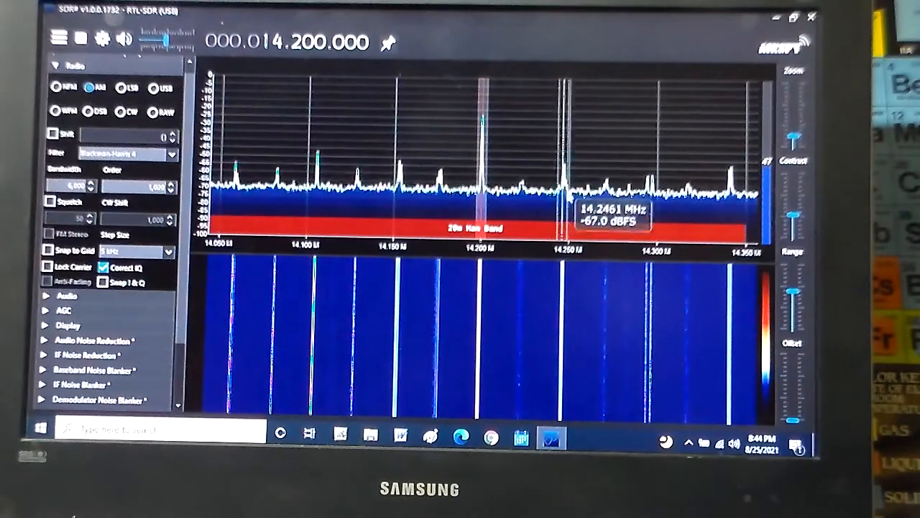
{"action": "mouse_move", "coordinate": [587, 248]}
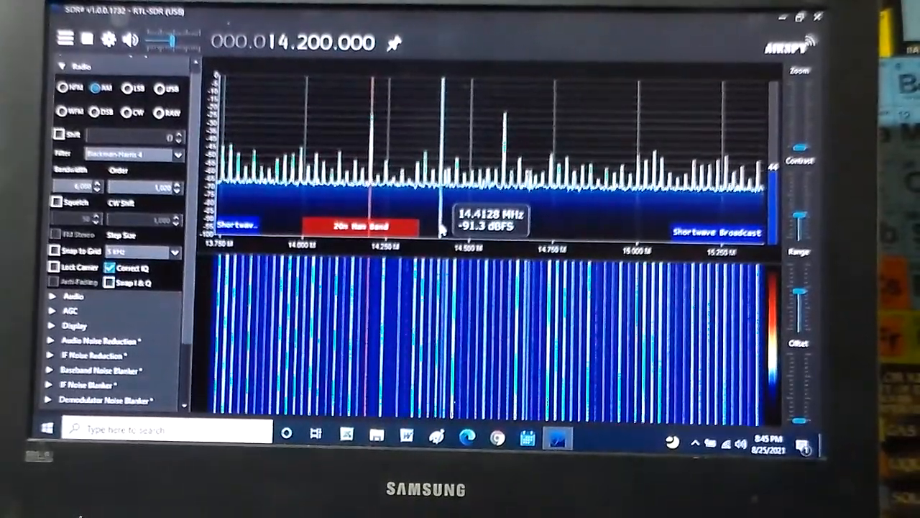
{"action": "mouse_move", "coordinate": [546, 172]}
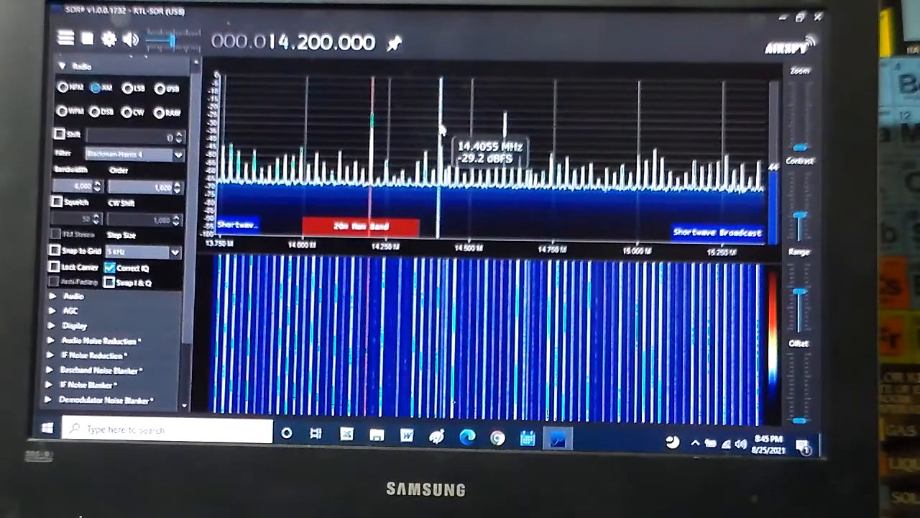
{"action": "mouse_move", "coordinate": [402, 216]}
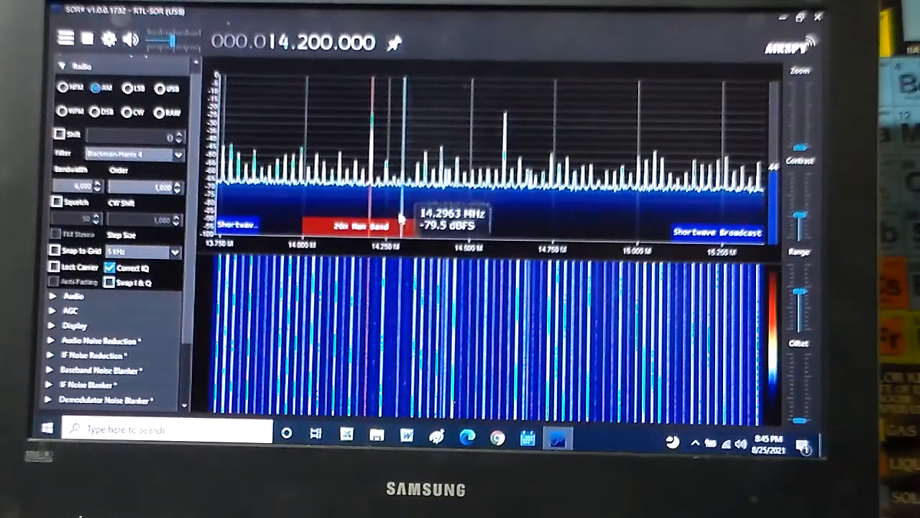